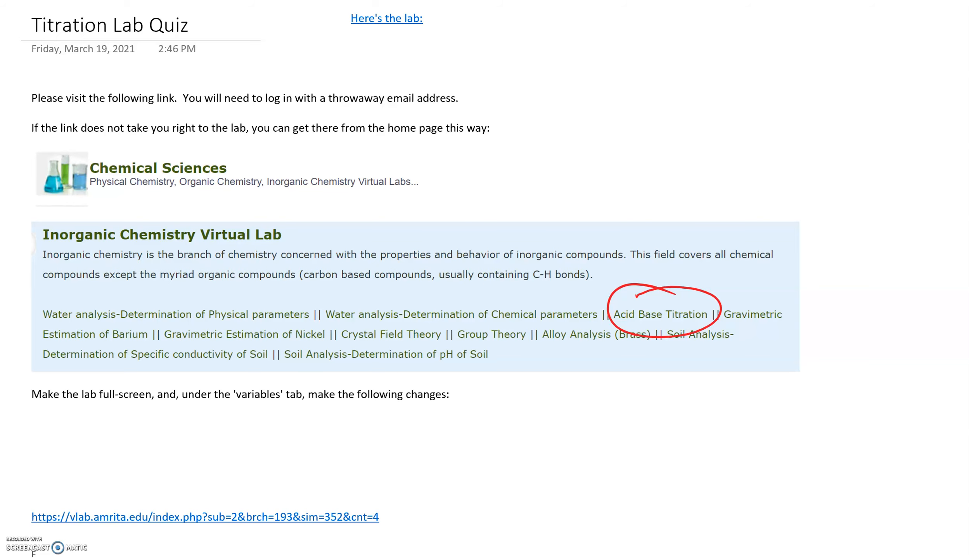
pyautogui.moveTo(379, 26)
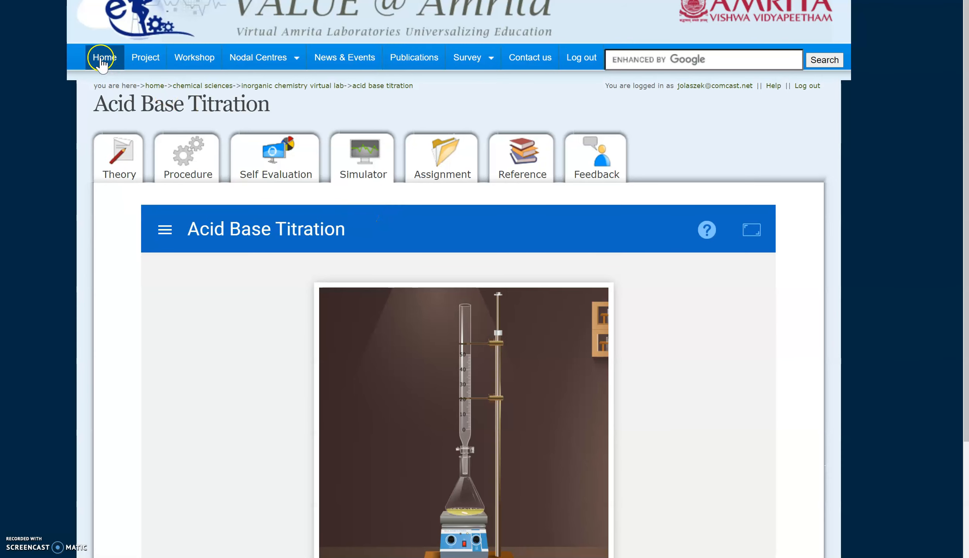
# - Sign out of the virtual labs session and sign back in with the account credentials
pyautogui.click(104, 58)
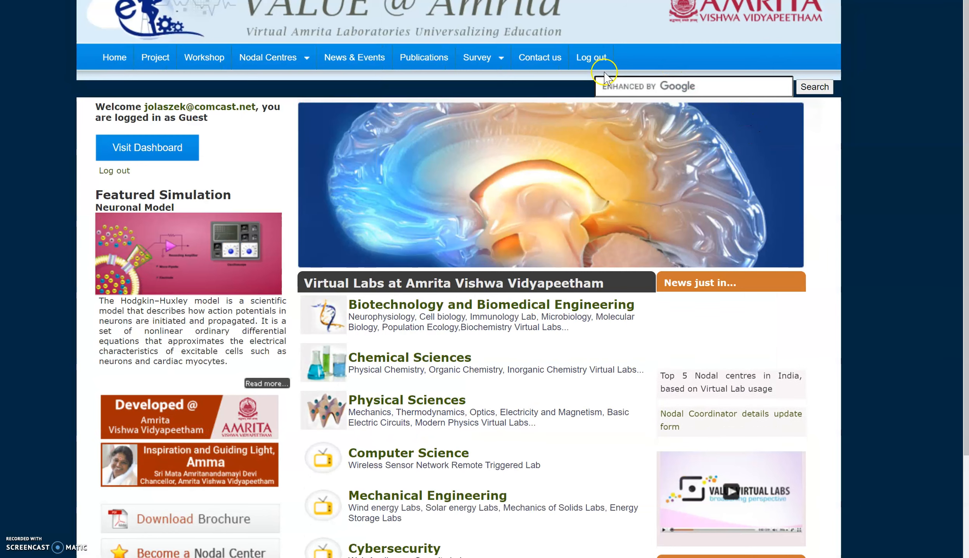
pyautogui.click(590, 57)
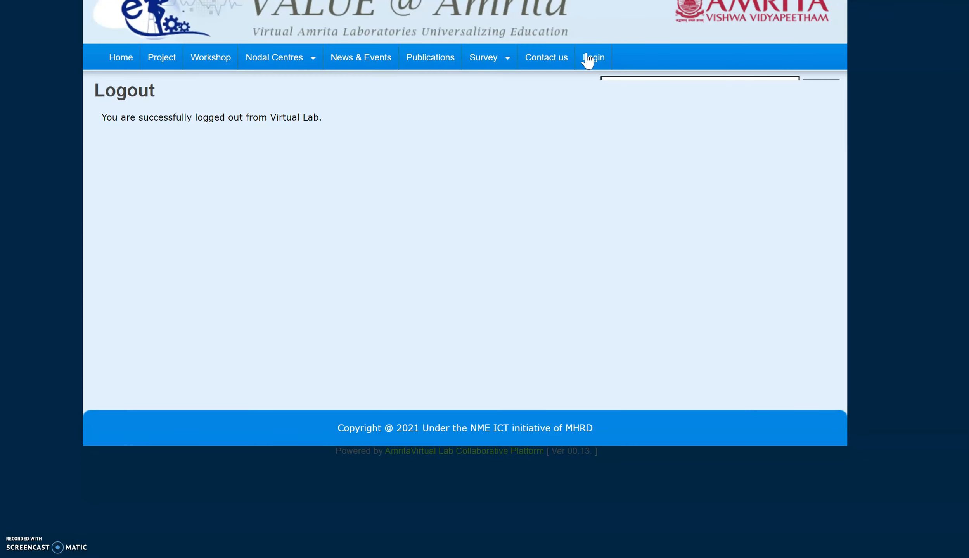
pyautogui.click(592, 58)
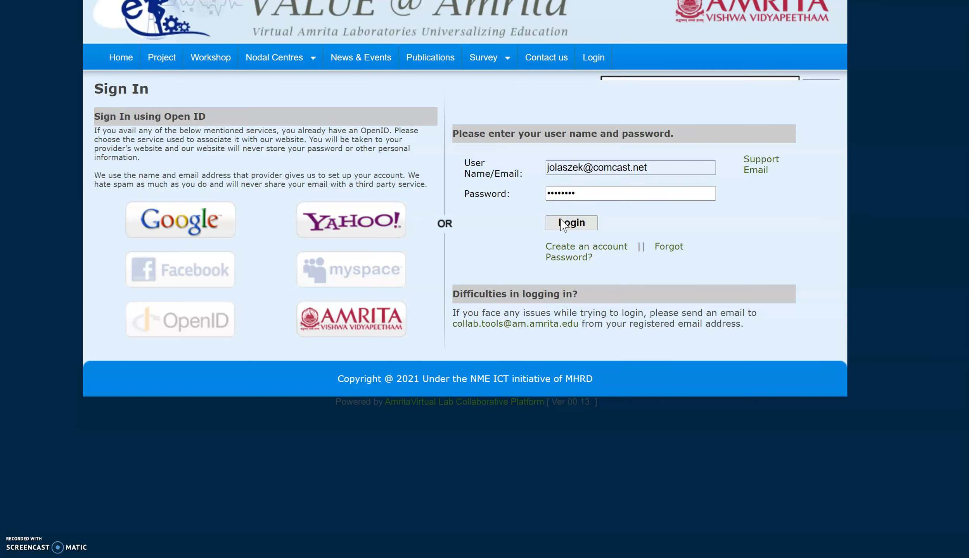
pyautogui.click(569, 223)
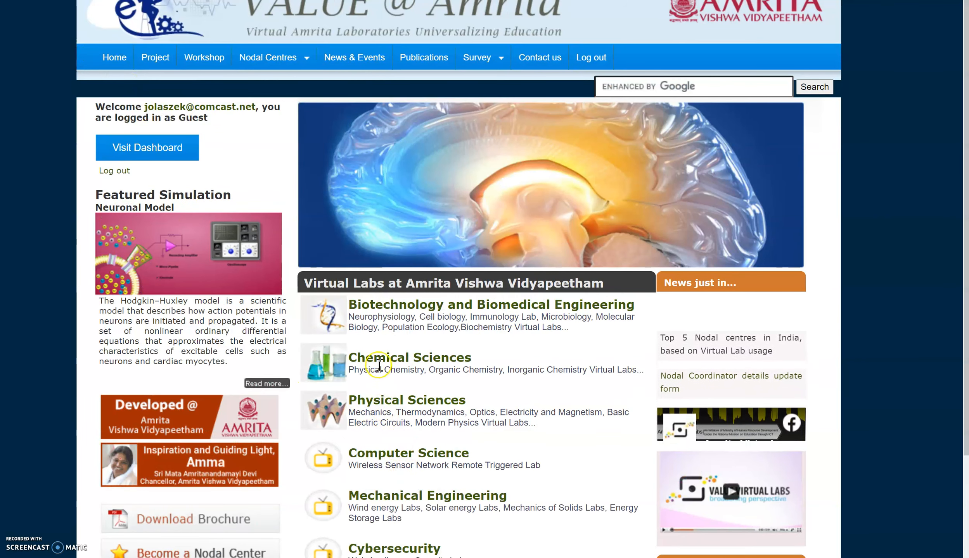
# - Reach the Acid Base Titration lab through the Chemical Sciences listing
pyautogui.click(409, 358)
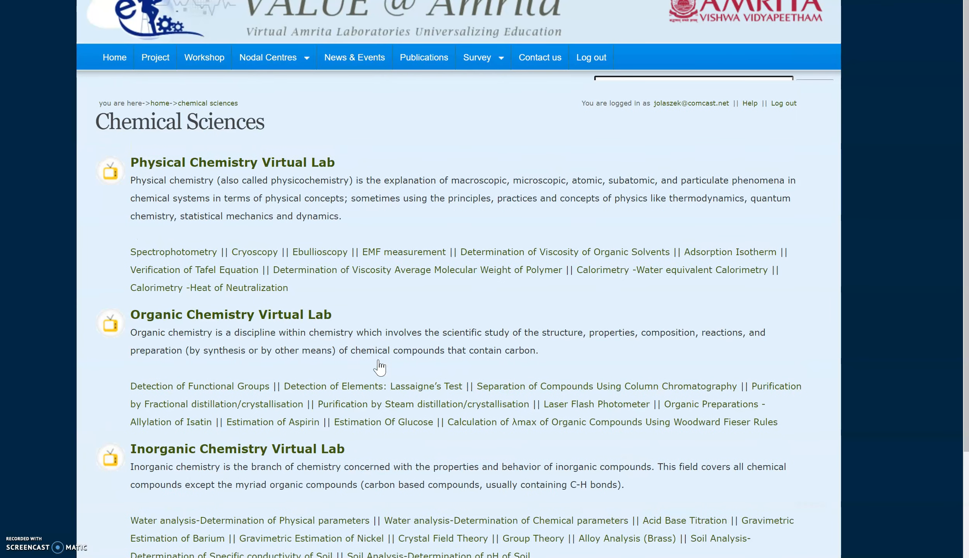
pyautogui.moveTo(238, 449)
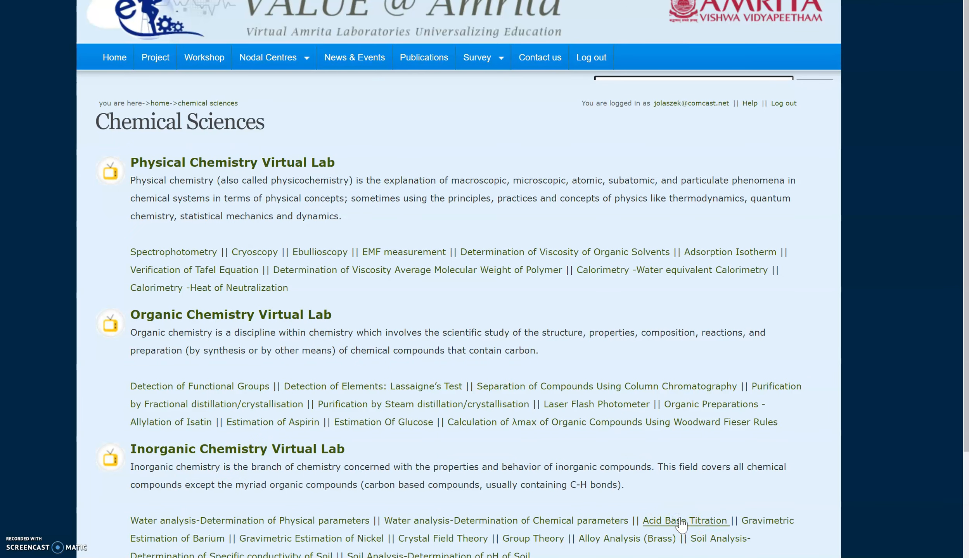
pyautogui.click(685, 521)
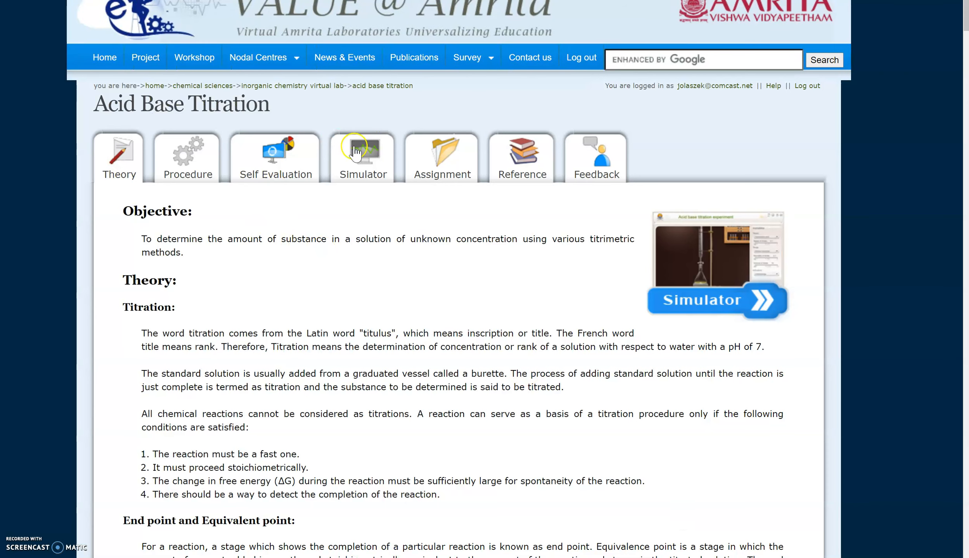
# - Load the titration simulator and choose Oxalic acid as the titrant
pyautogui.click(363, 156)
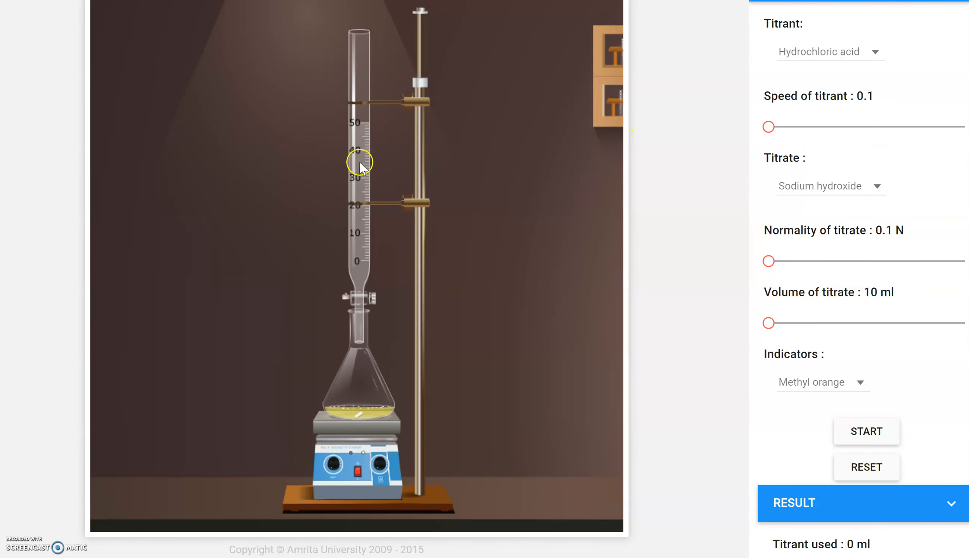
pyautogui.click(827, 51)
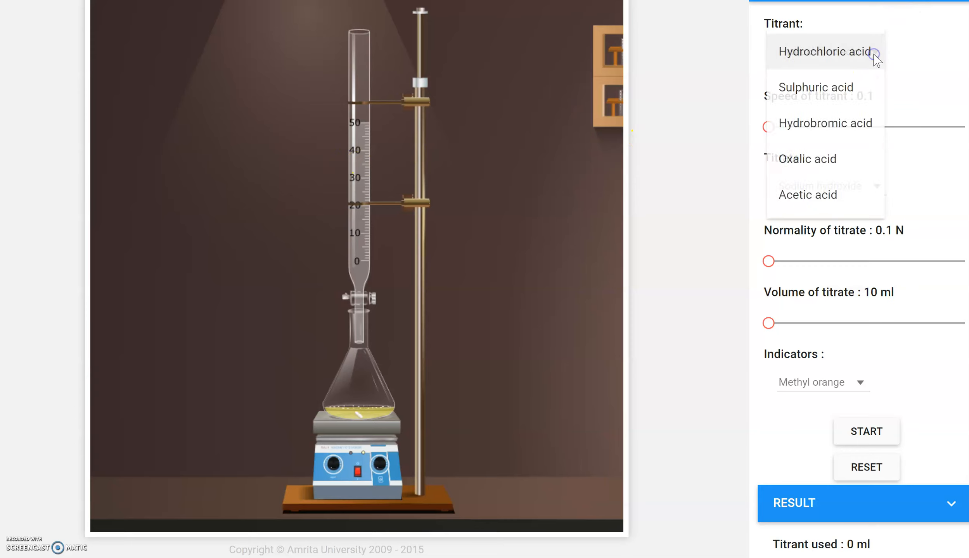
pyautogui.click(808, 159)
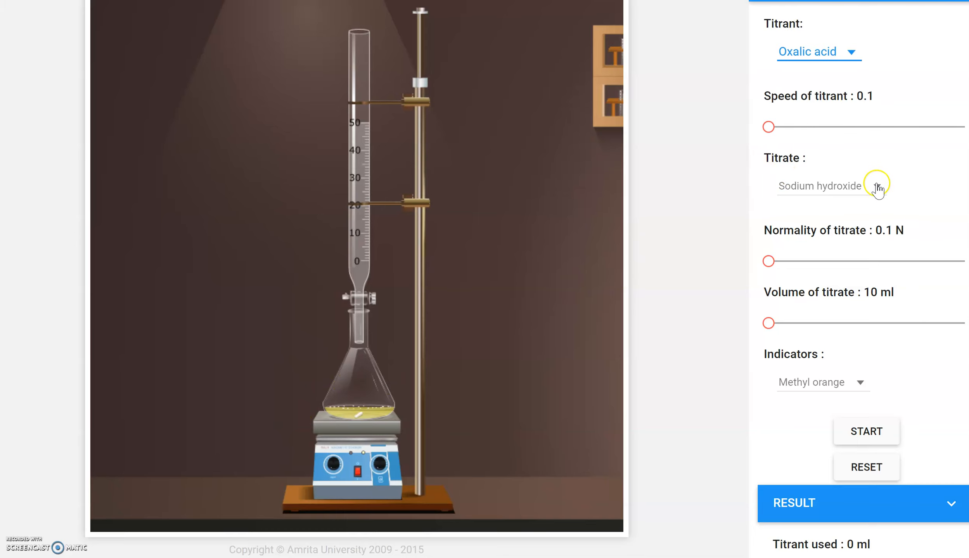
pyautogui.moveTo(766, 325)
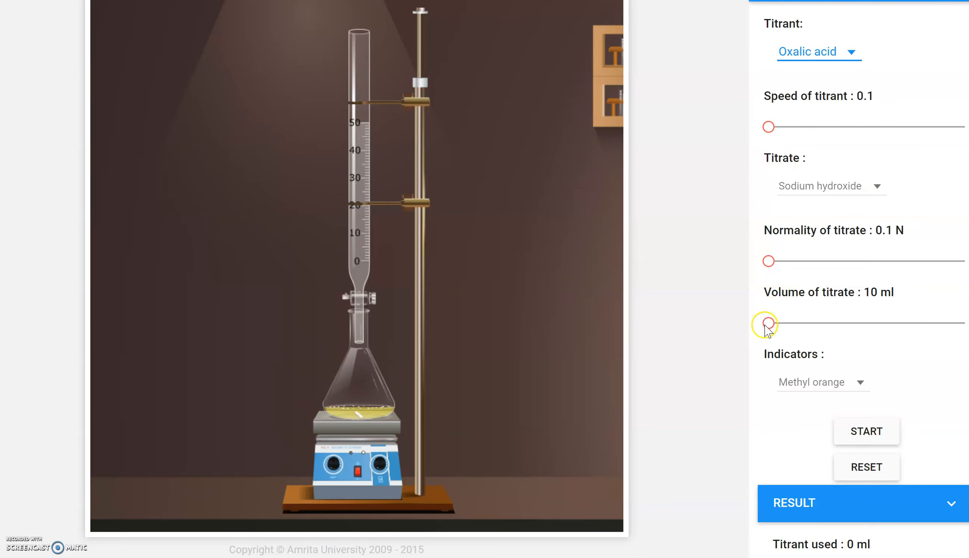
# - Set the sodium hydroxide titrate volume to 20 ml and begin choosing an indicator
pyautogui.moveTo(768, 323); pyautogui.dragTo(959, 324)
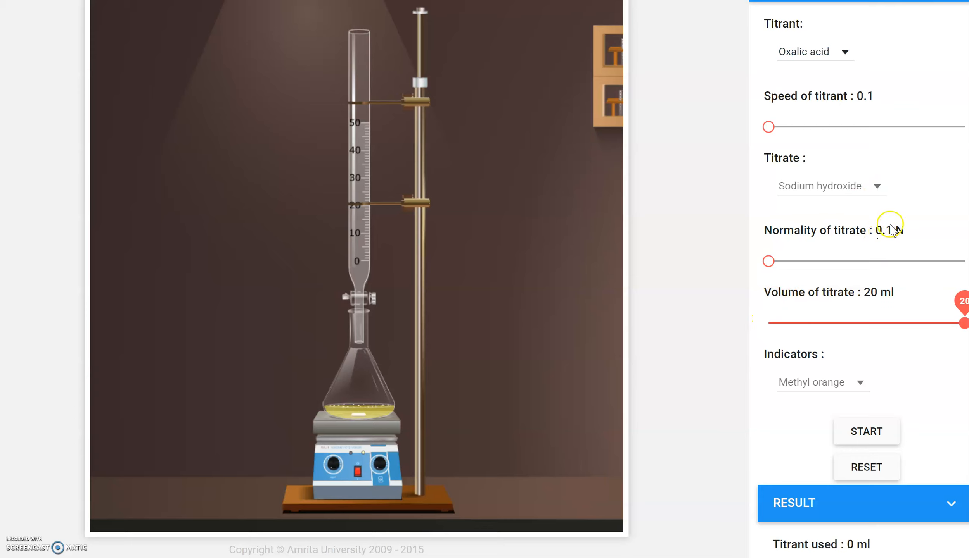
pyautogui.moveTo(916, 228)
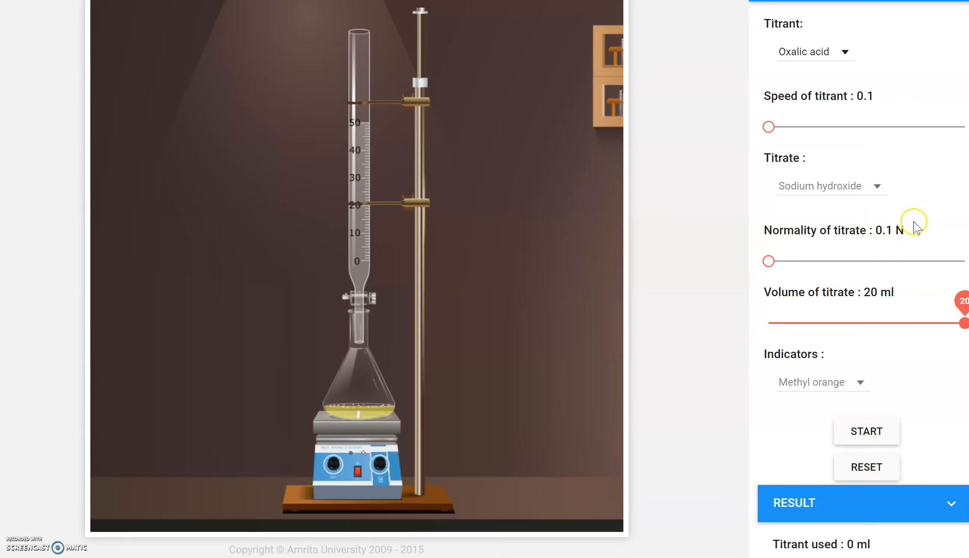
pyautogui.moveTo(914, 226)
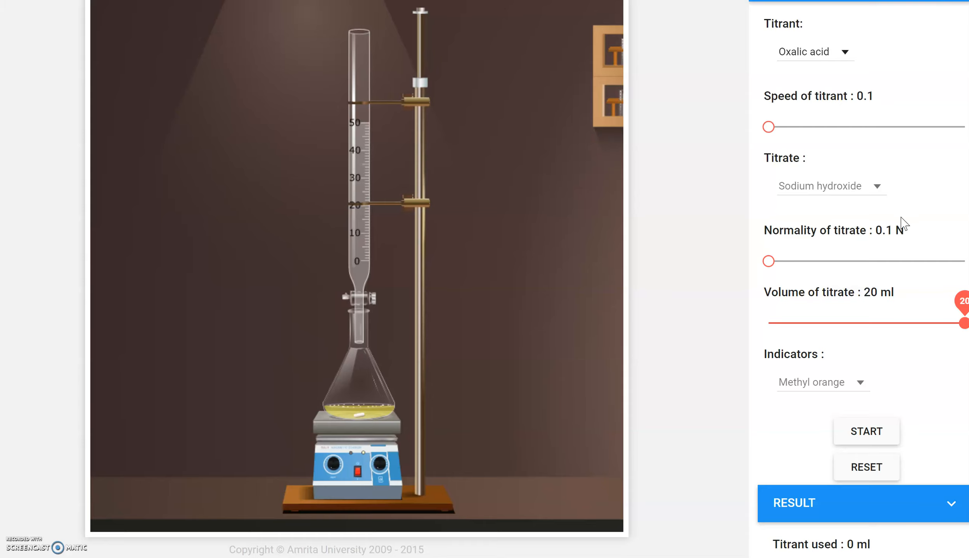
pyautogui.click(860, 382)
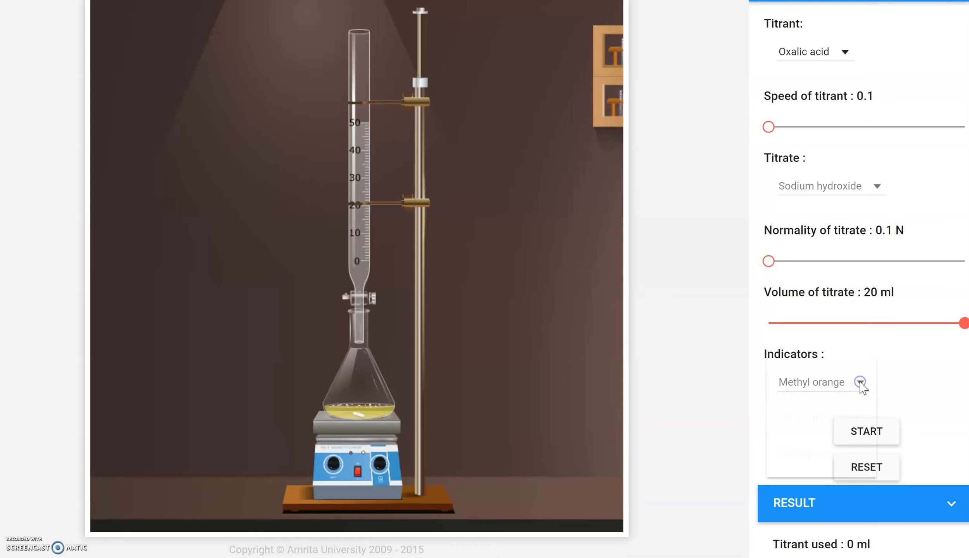
# - Select Phenolphthalein as indicator, run the titration and stop it at the endpoint
pyautogui.click(821, 381)
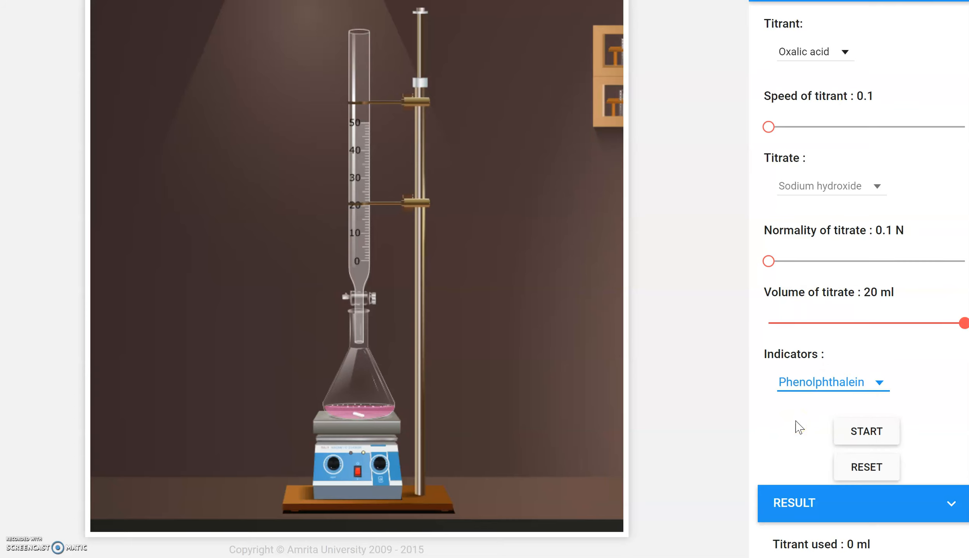
pyautogui.click(866, 432)
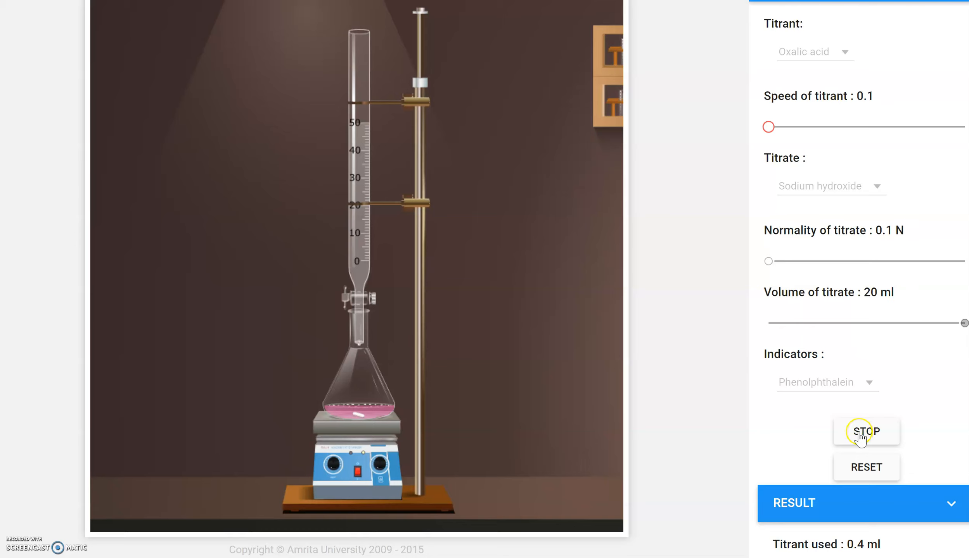
pyautogui.click(865, 431)
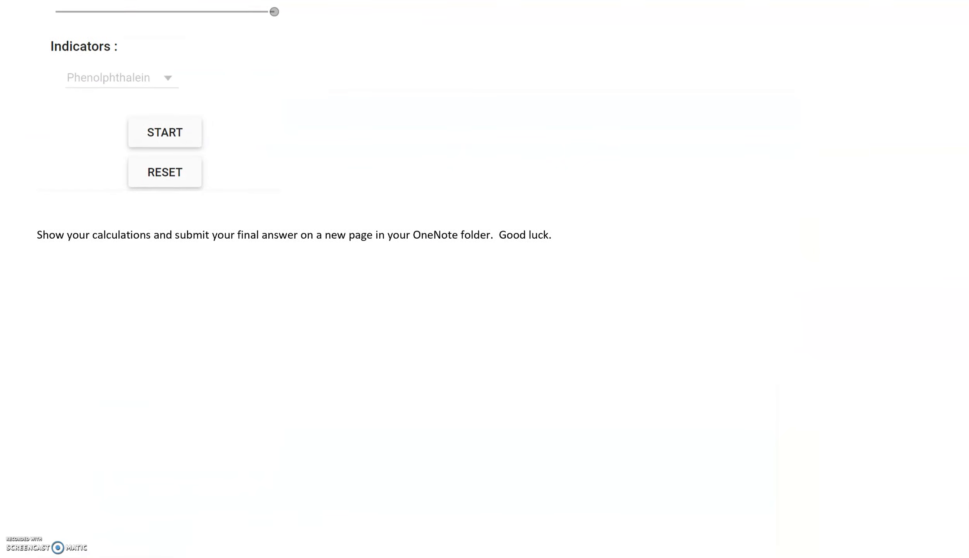
# - Scroll through the OneNote instructions and the lab page down to 'Cite this Simulator'
pyautogui.scroll(-3)
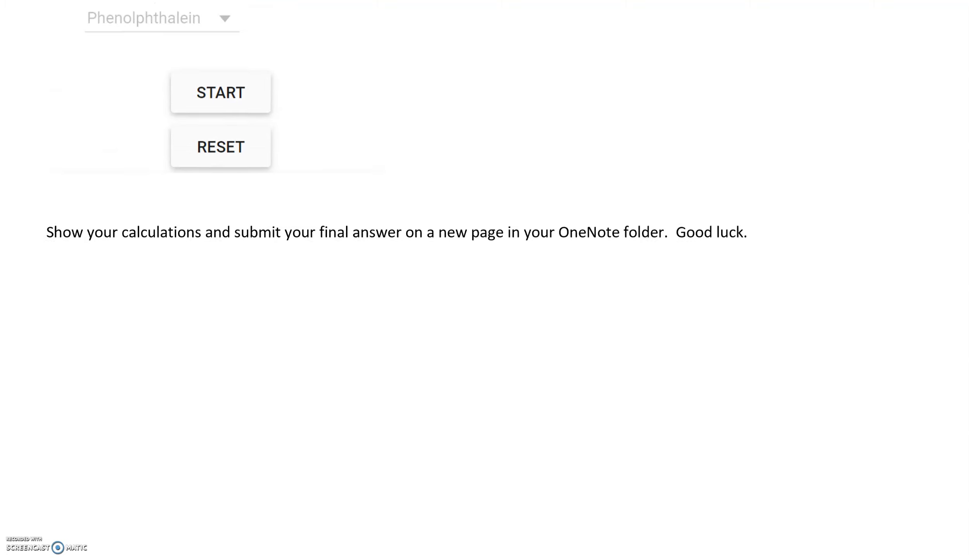
pyautogui.scroll(-3)
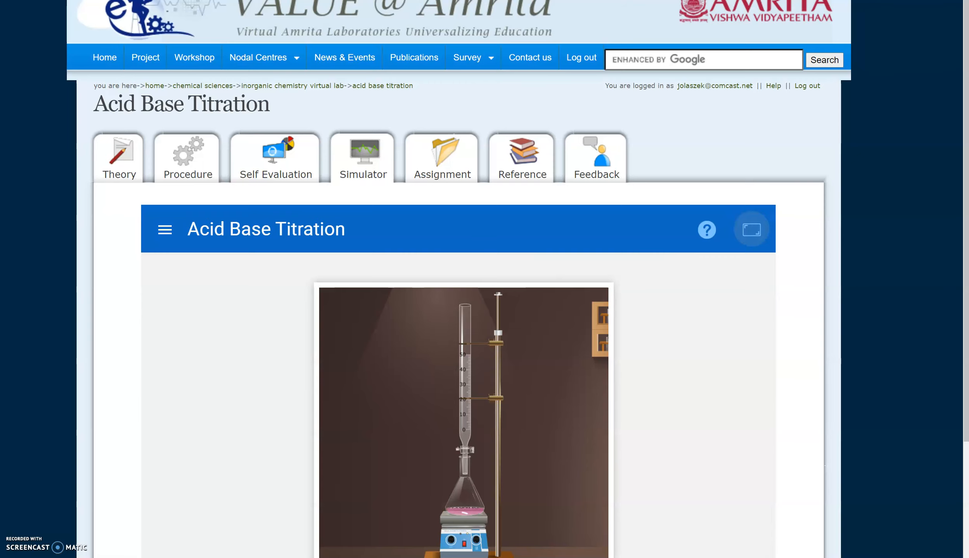
pyautogui.scroll(-3)
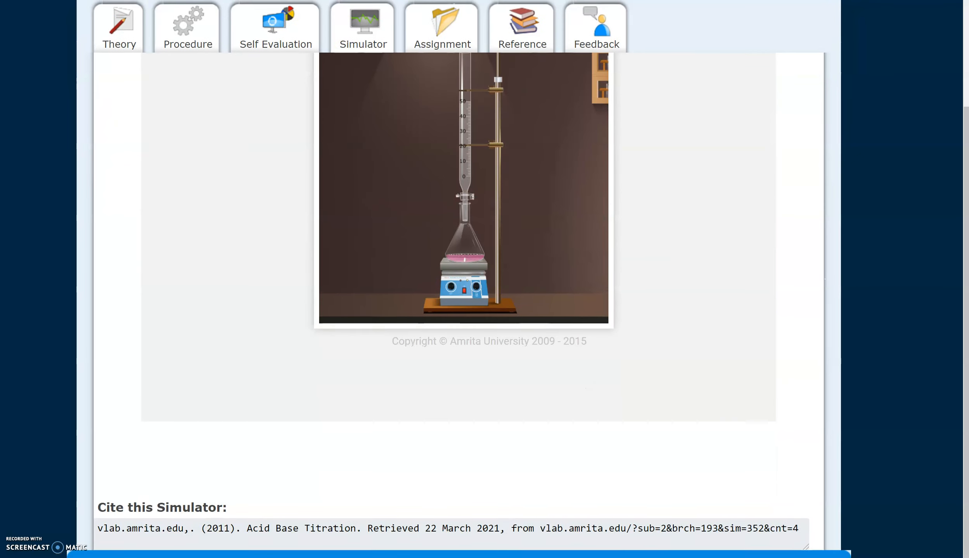